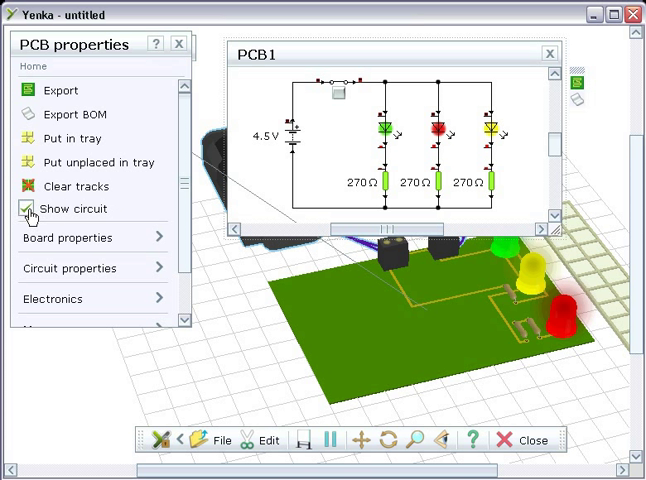
Step: Toggle Show circuit off, back on, and off again so the schematic window is hidden
left_click(26, 208)
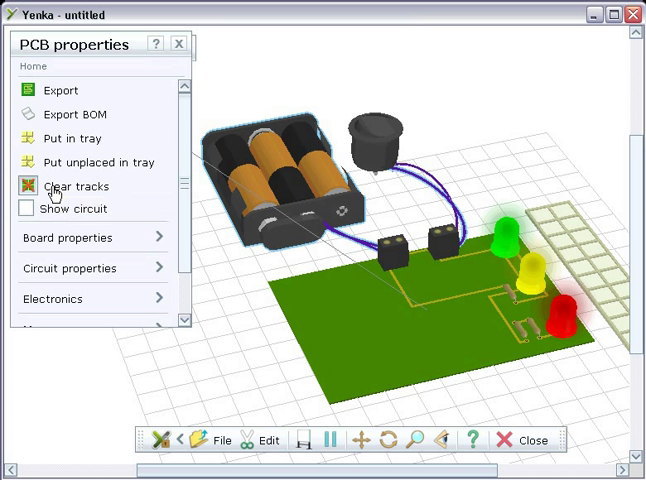
left_click(70, 186)
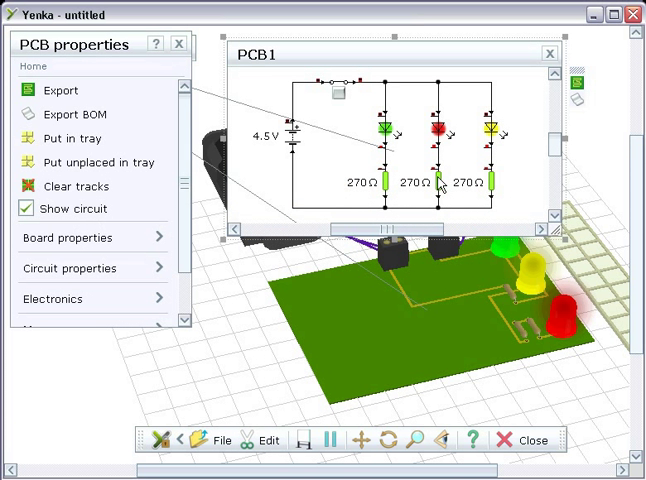
left_click(22, 209)
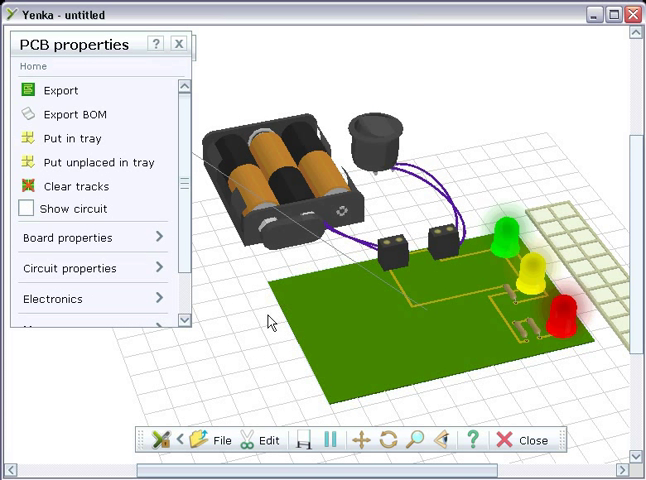
mouse_move(100, 162)
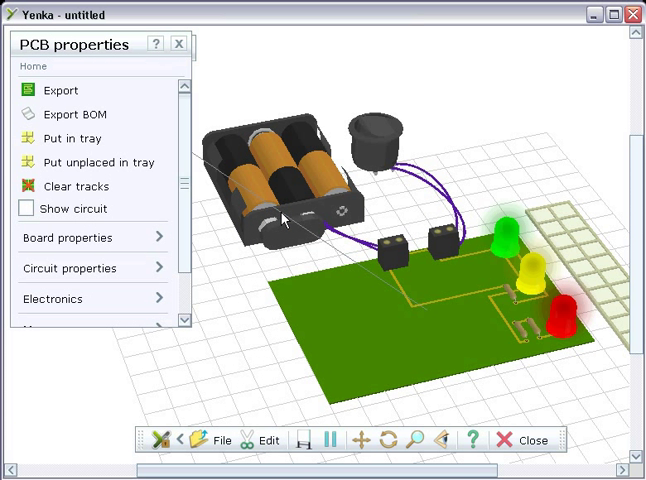
Step: Move all components to the tray and restore them, then open and cancel the BOM export
left_click(73, 138)
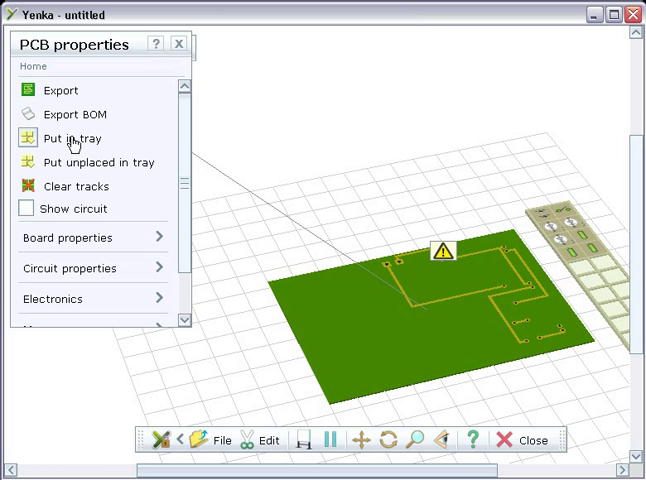
left_click(261, 439)
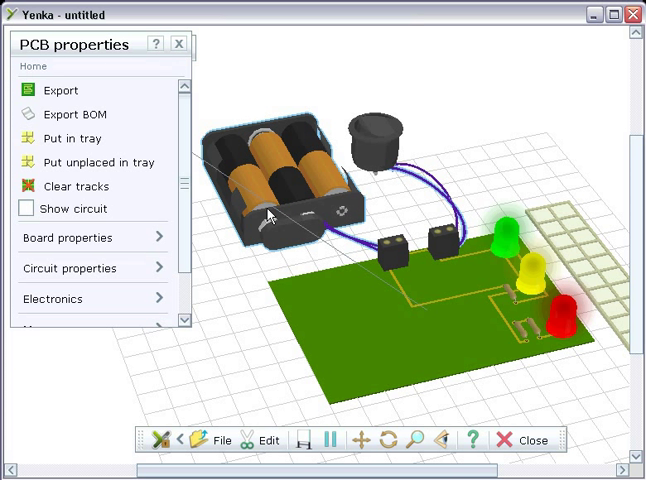
mouse_move(75, 113)
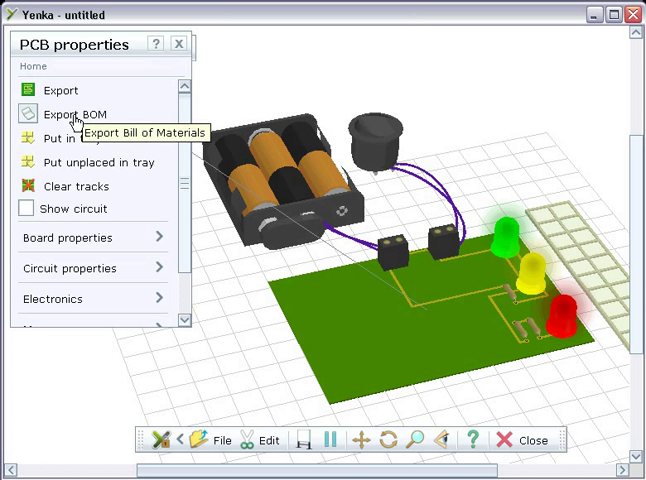
left_click(66, 113)
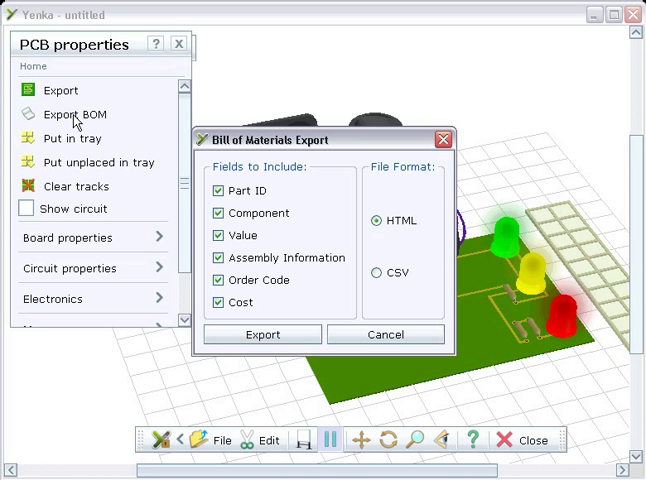
left_click(264, 334)
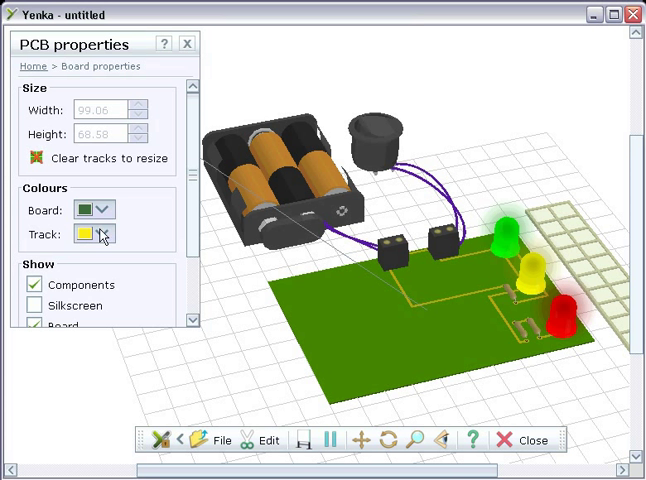
Step: Preview track colour options, then toggle the Silkscreen, Board, Top and Bottom tracks layers
left_click(86, 209)
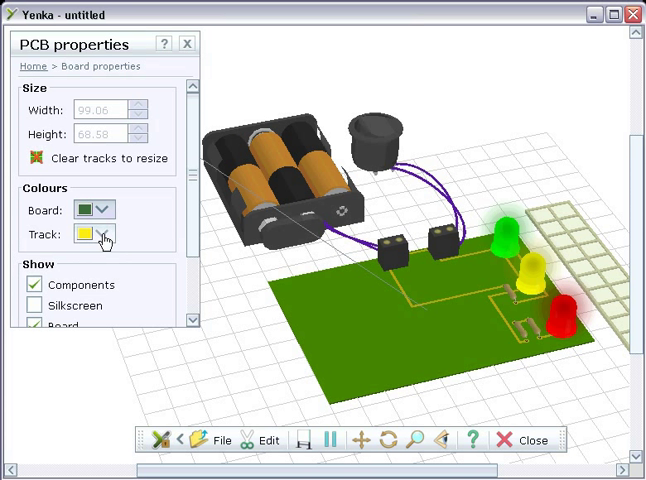
left_click(108, 235)
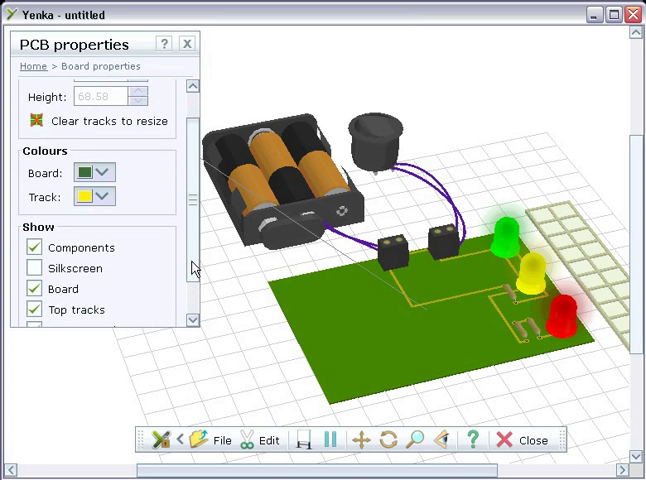
scroll("down", 3)
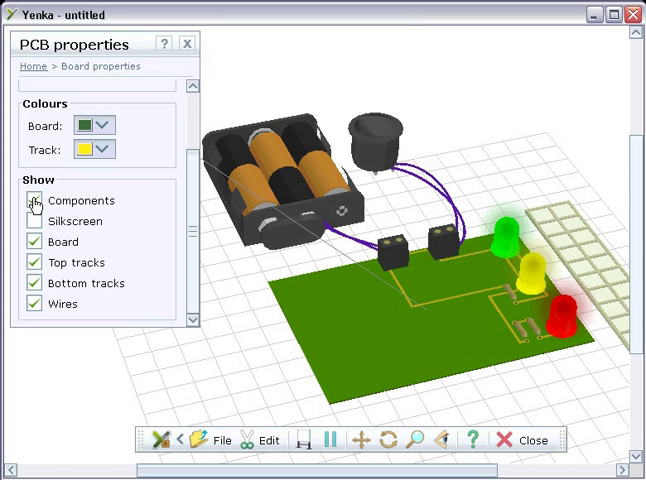
left_click(33, 200)
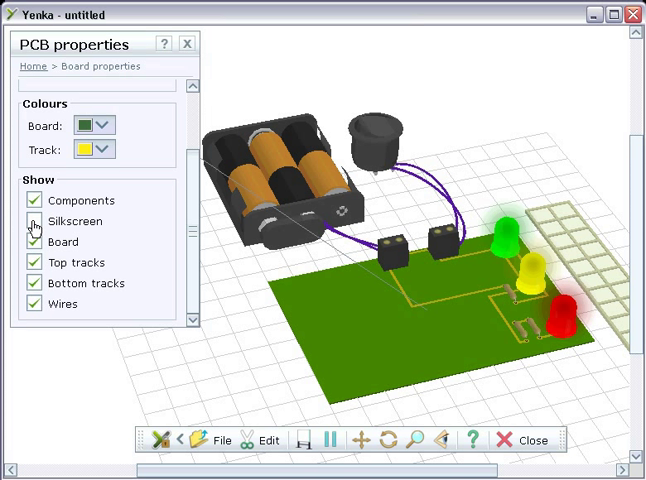
left_click(30, 221)
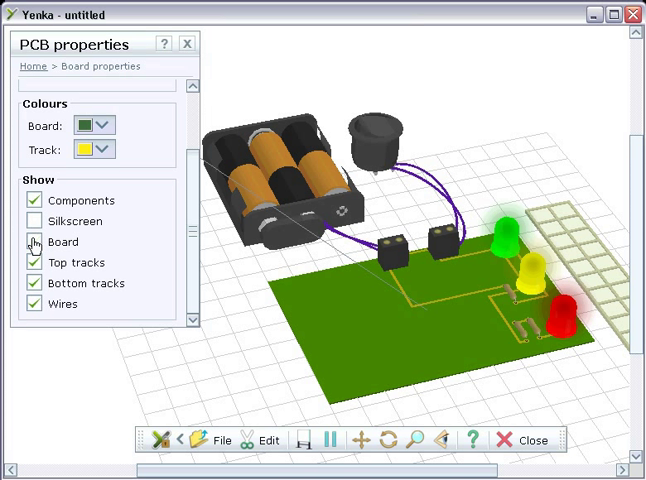
left_click(34, 241)
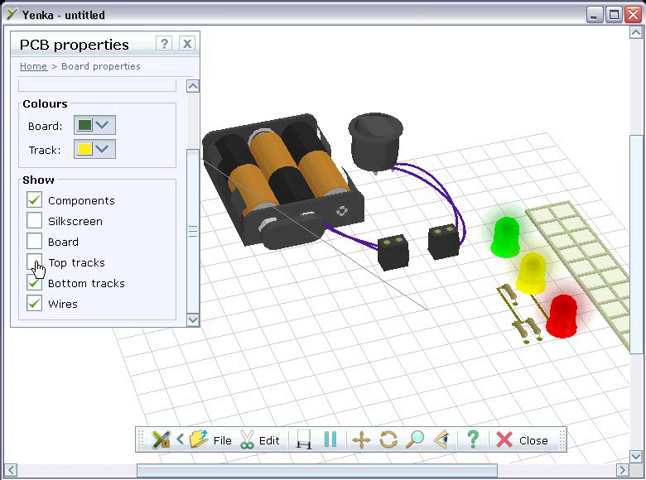
left_click(34, 262)
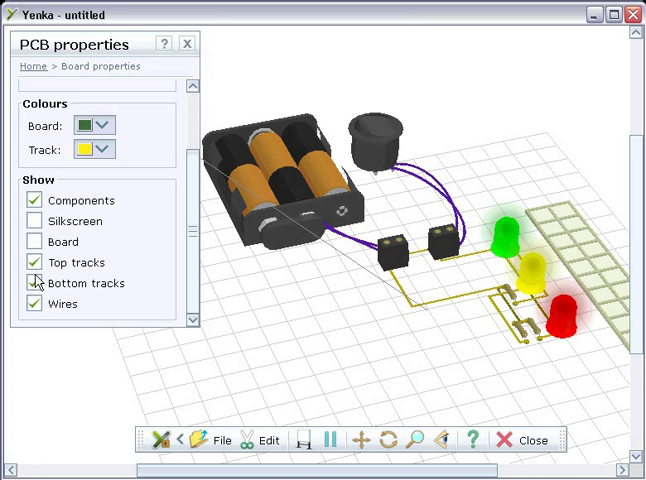
left_click(38, 242)
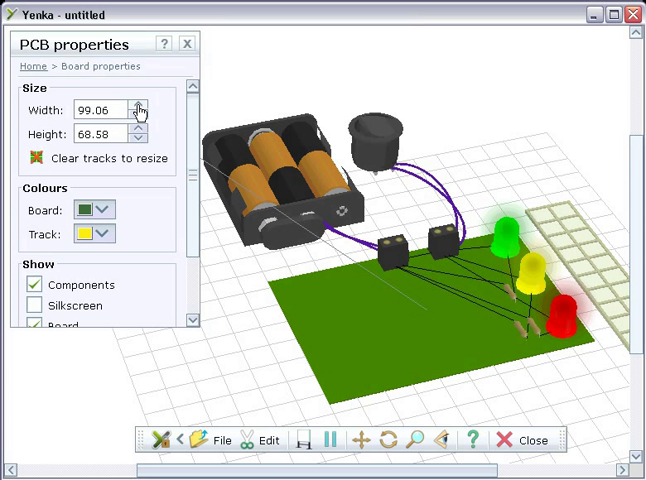
Step: Raise the board height from 68.58 to 75.58 and return to the main PCB properties
left_click(138, 128)
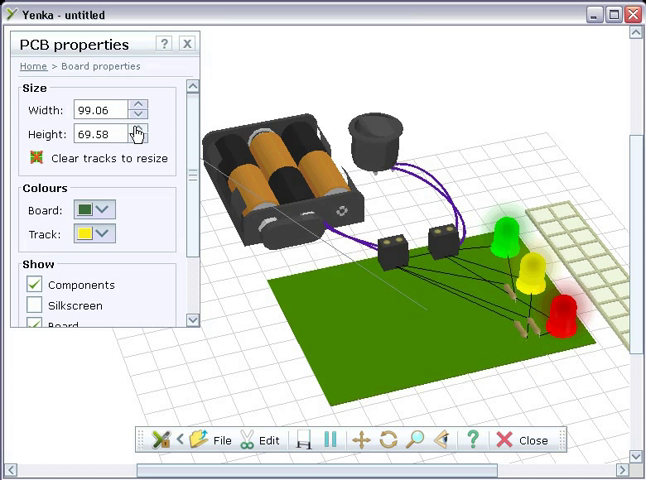
left_click(140, 130)
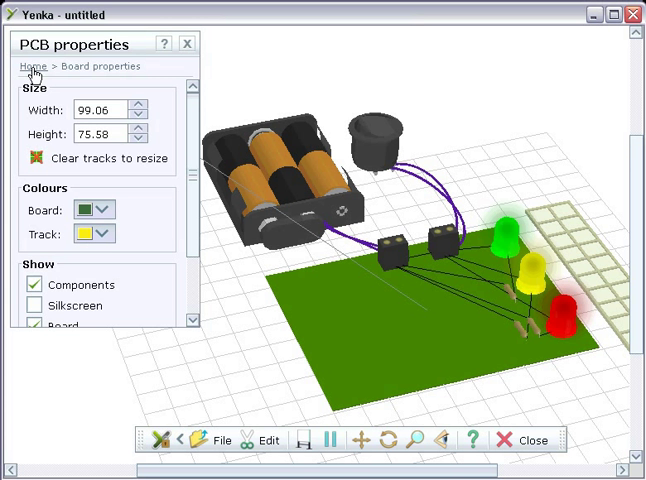
left_click(34, 66)
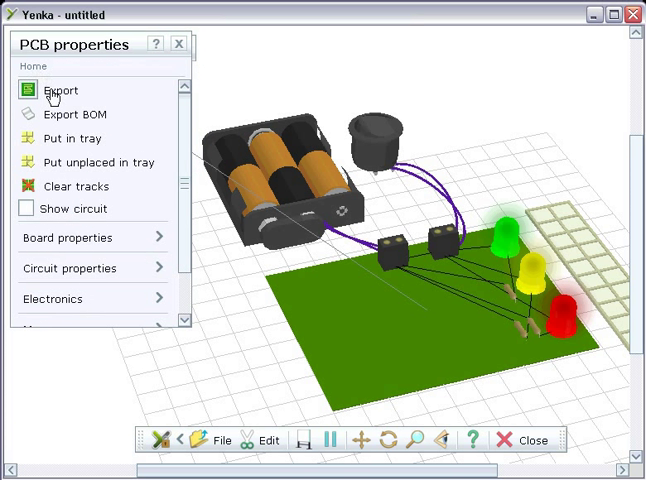
Step: Export the layout and open it in realPCB as untitled.pcb with the 63.50 × 75.58 board
left_click(62, 90)
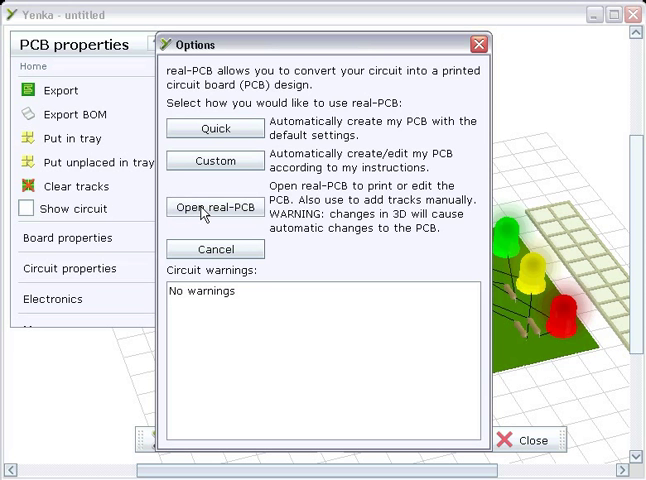
left_click(214, 208)
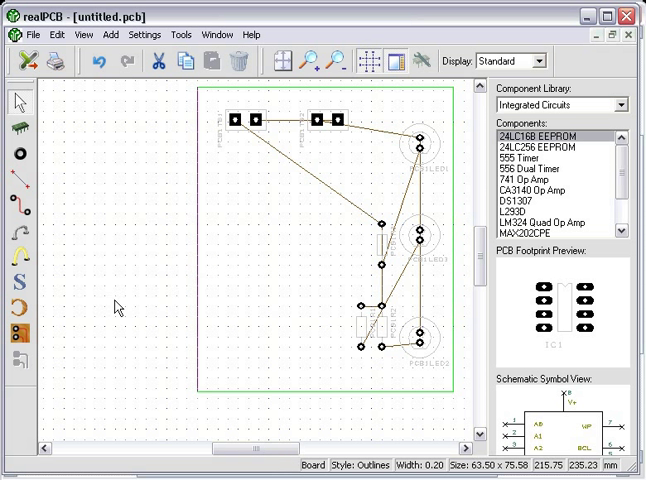
mouse_move(137, 146)
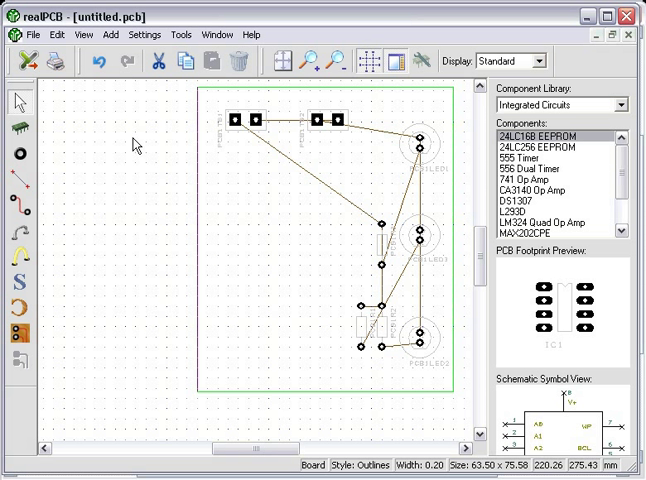
Step: Auto-route all 10 connections in realPCB, dismiss the results, and accept Yenka's Exporting dialog
left_click(177, 34)
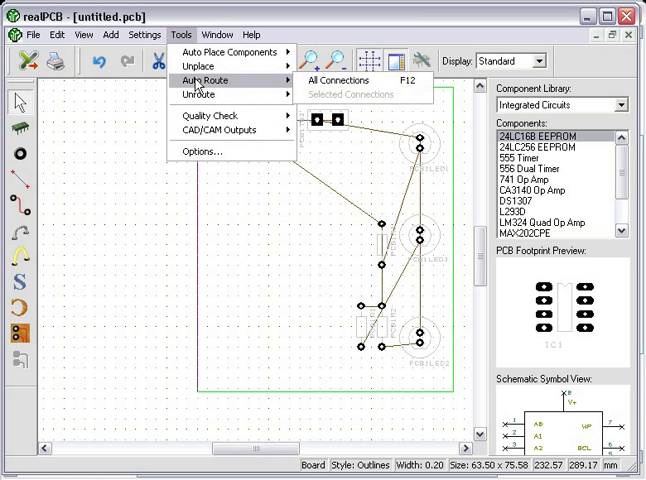
left_click(338, 80)
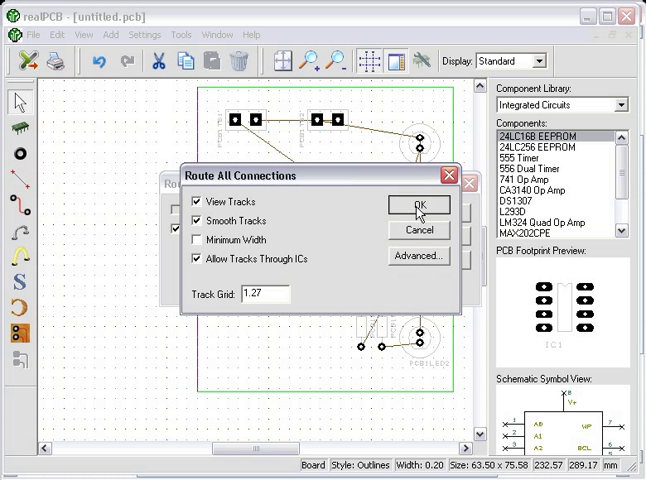
left_click(416, 205)
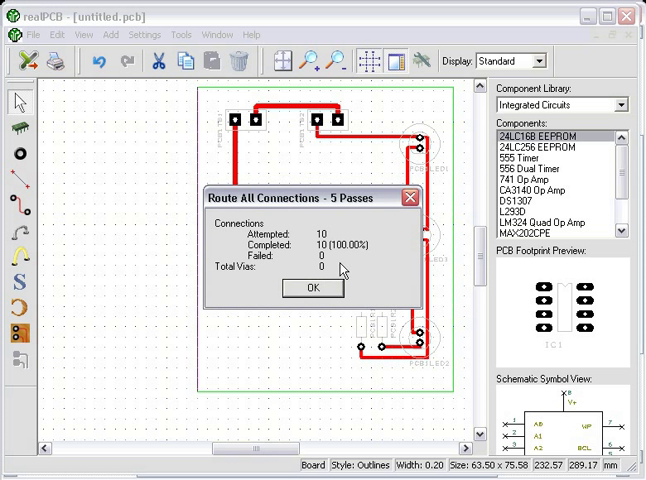
left_click(311, 287)
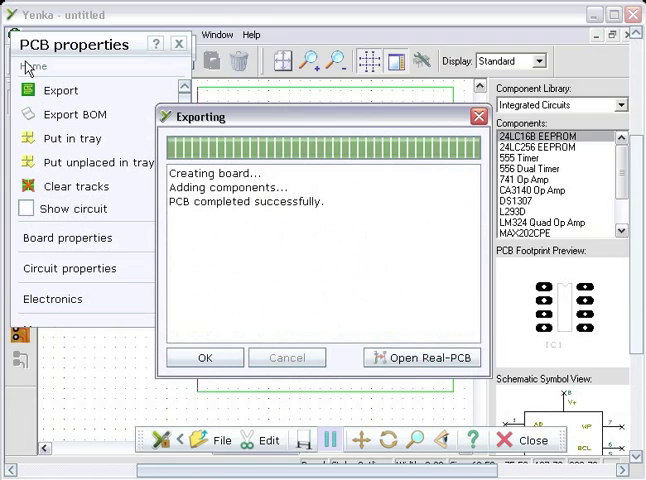
left_click(204, 357)
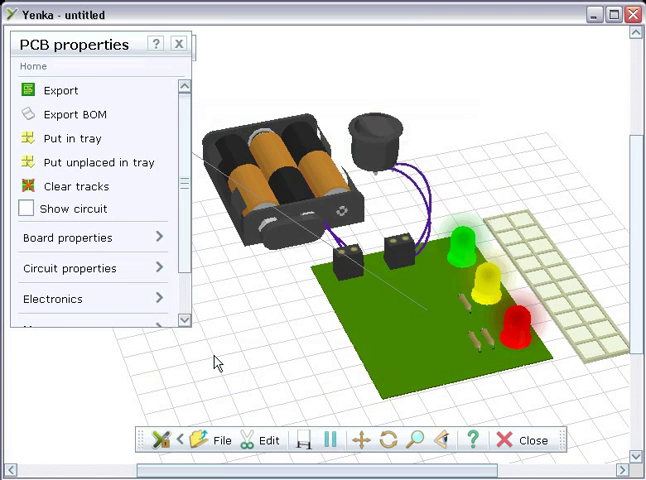